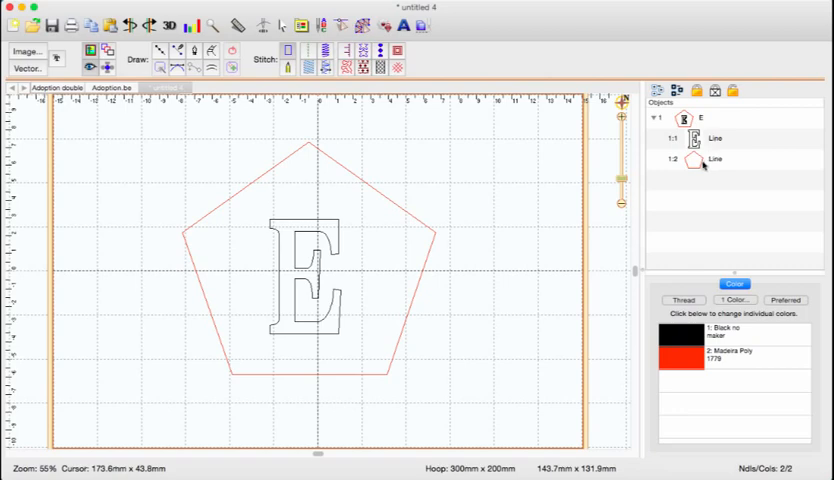
{"action": "mouse_move", "coordinate": [419, 182]}
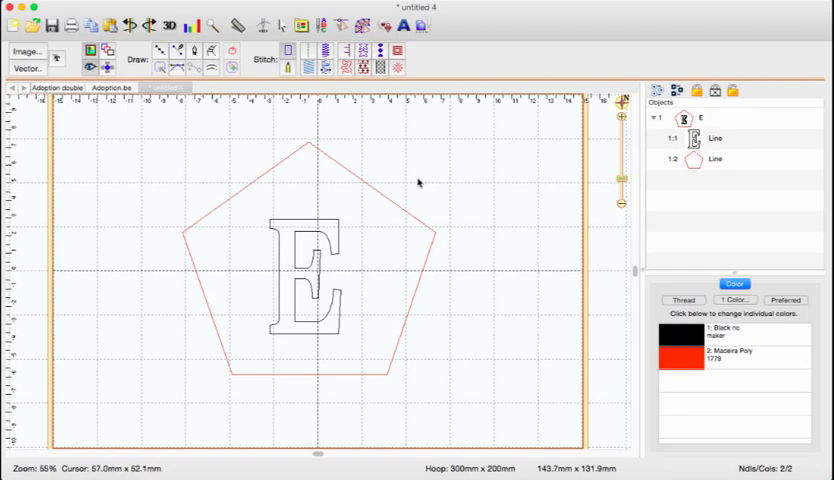
{"action": "mouse_move", "coordinate": [447, 163]}
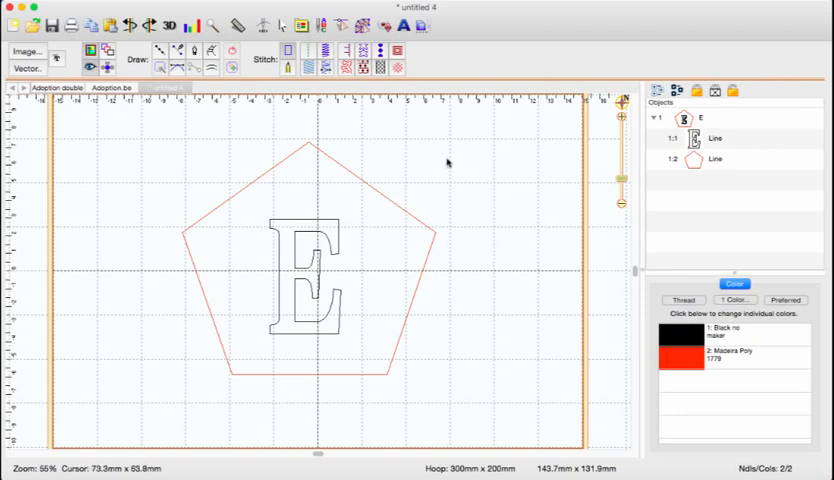
Step: Select the E and the red pentagon, then Combine with Hole to cut out the E
{"action": "left_click", "coordinate": [715, 138]}
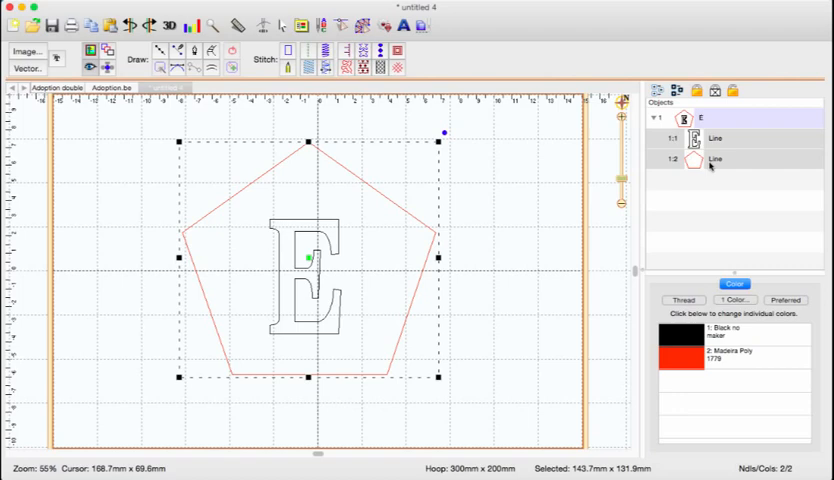
{"action": "mouse_move", "coordinate": [334, 260]}
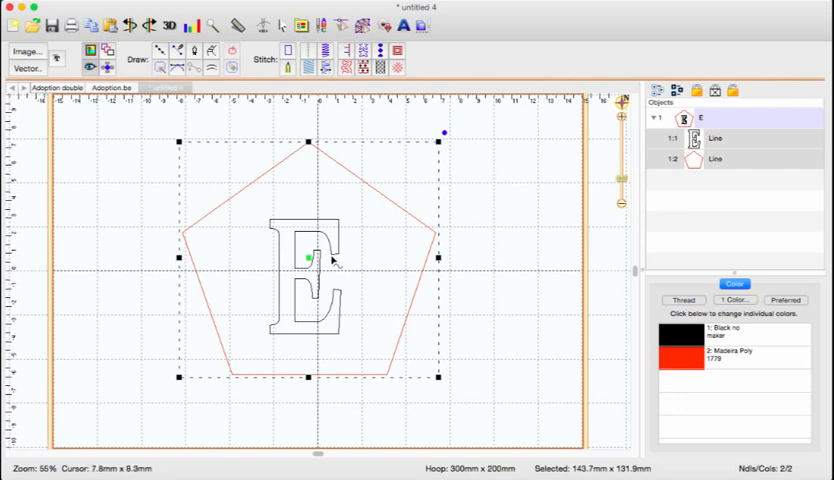
{"action": "mouse_move", "coordinate": [333, 253]}
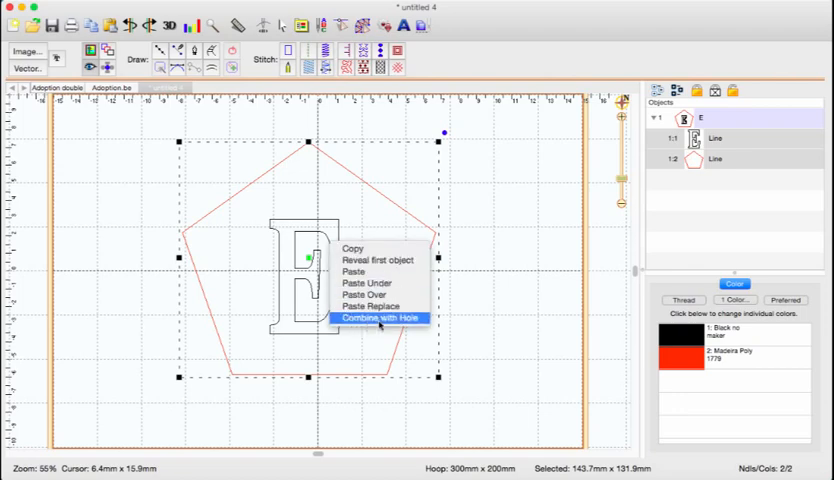
{"action": "left_click", "coordinate": [378, 317]}
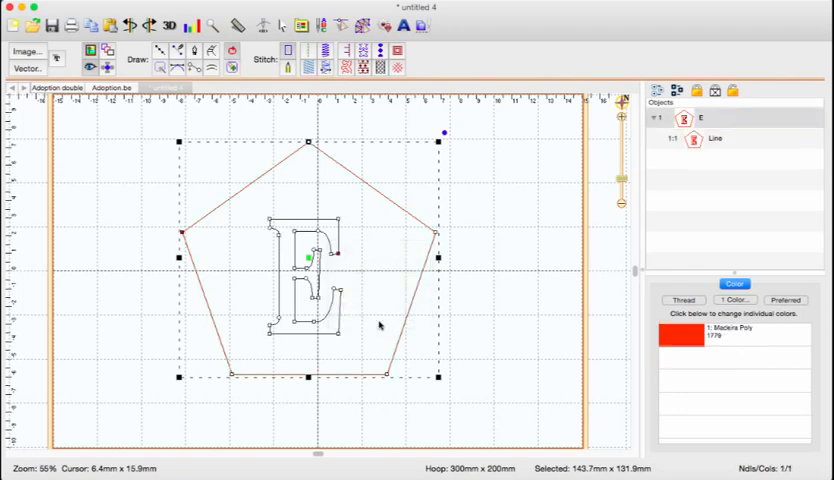
Step: Apply a Motif Fill to the combined pentagon and select the MFill object
{"action": "left_click", "coordinate": [714, 138]}
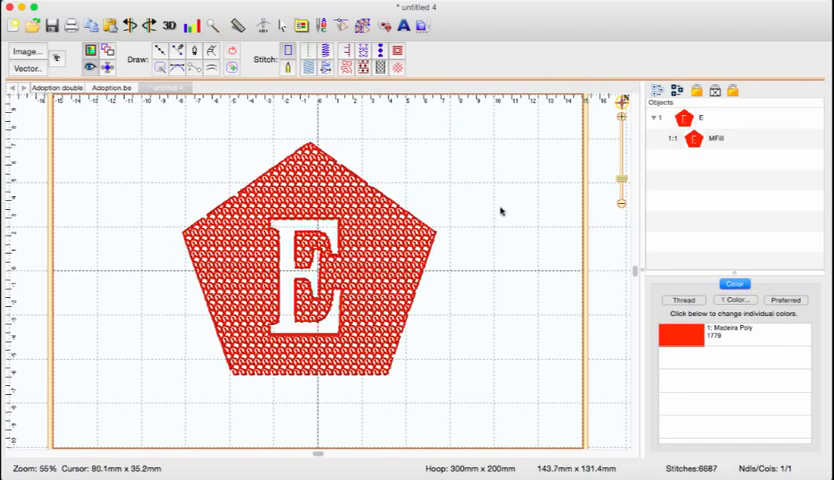
{"action": "left_click", "coordinate": [712, 138]}
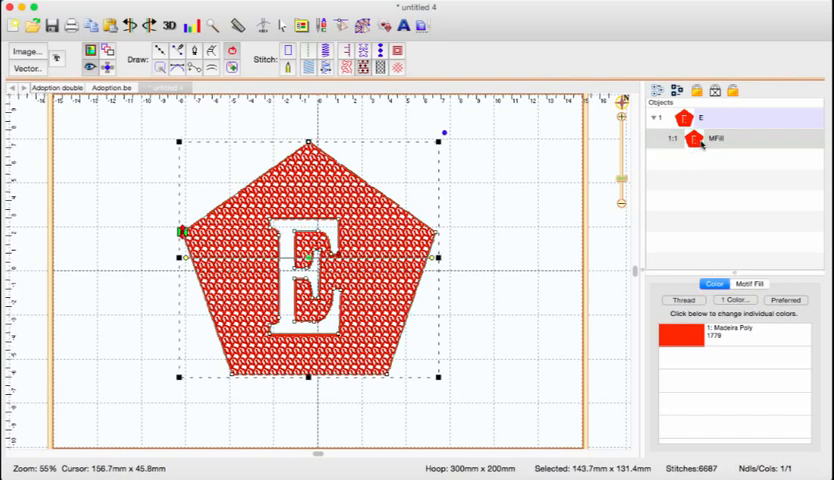